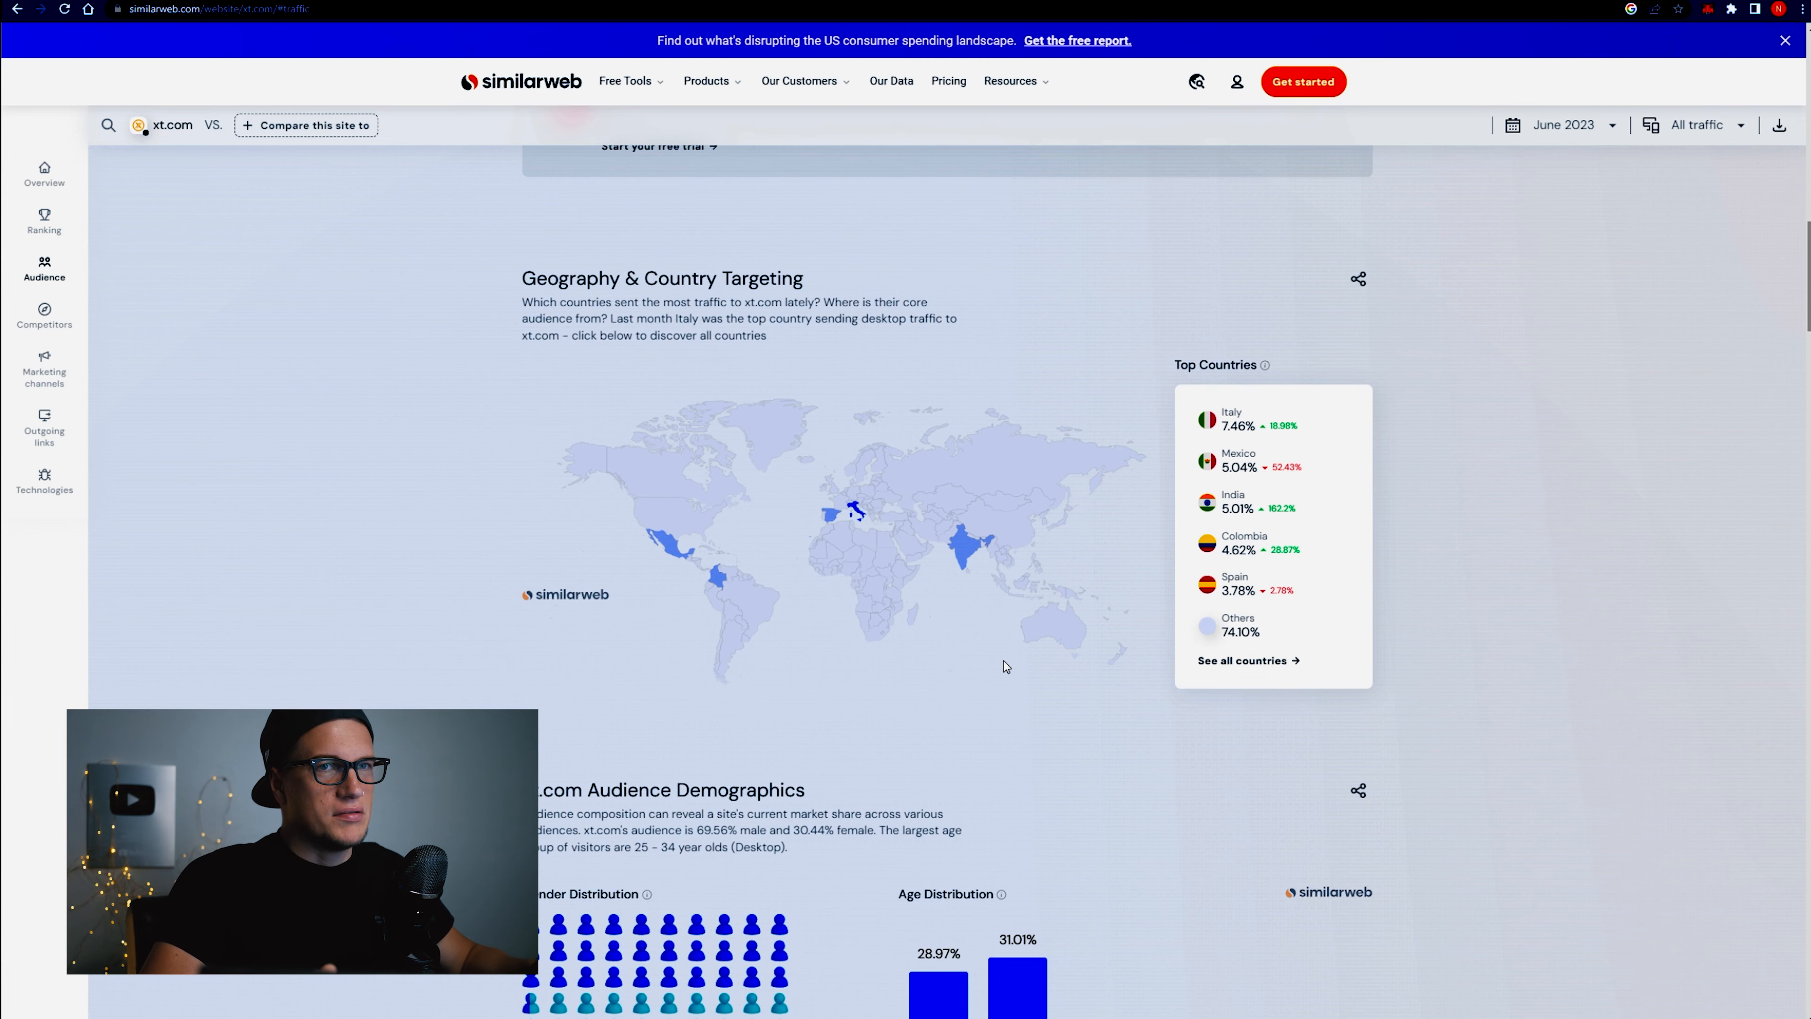
{"action": "mouse_move", "coordinate": [872, 518]}
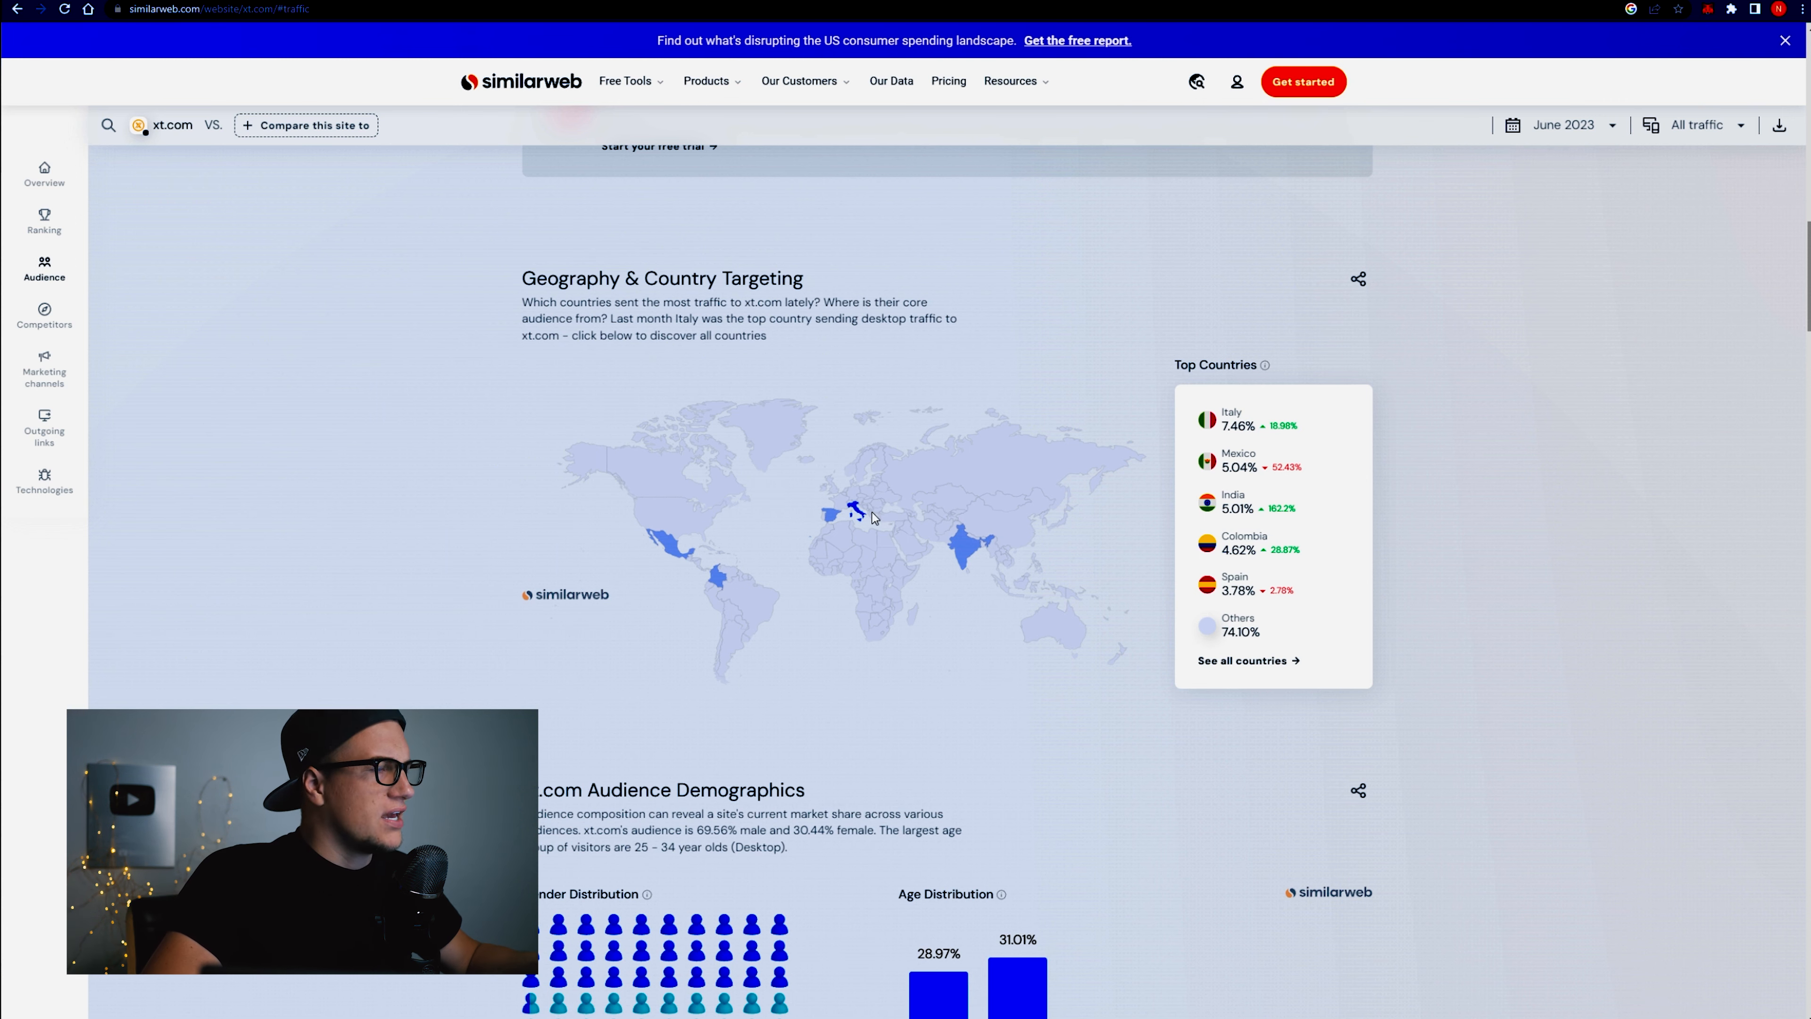
{"action": "mouse_move", "coordinate": [853, 512]}
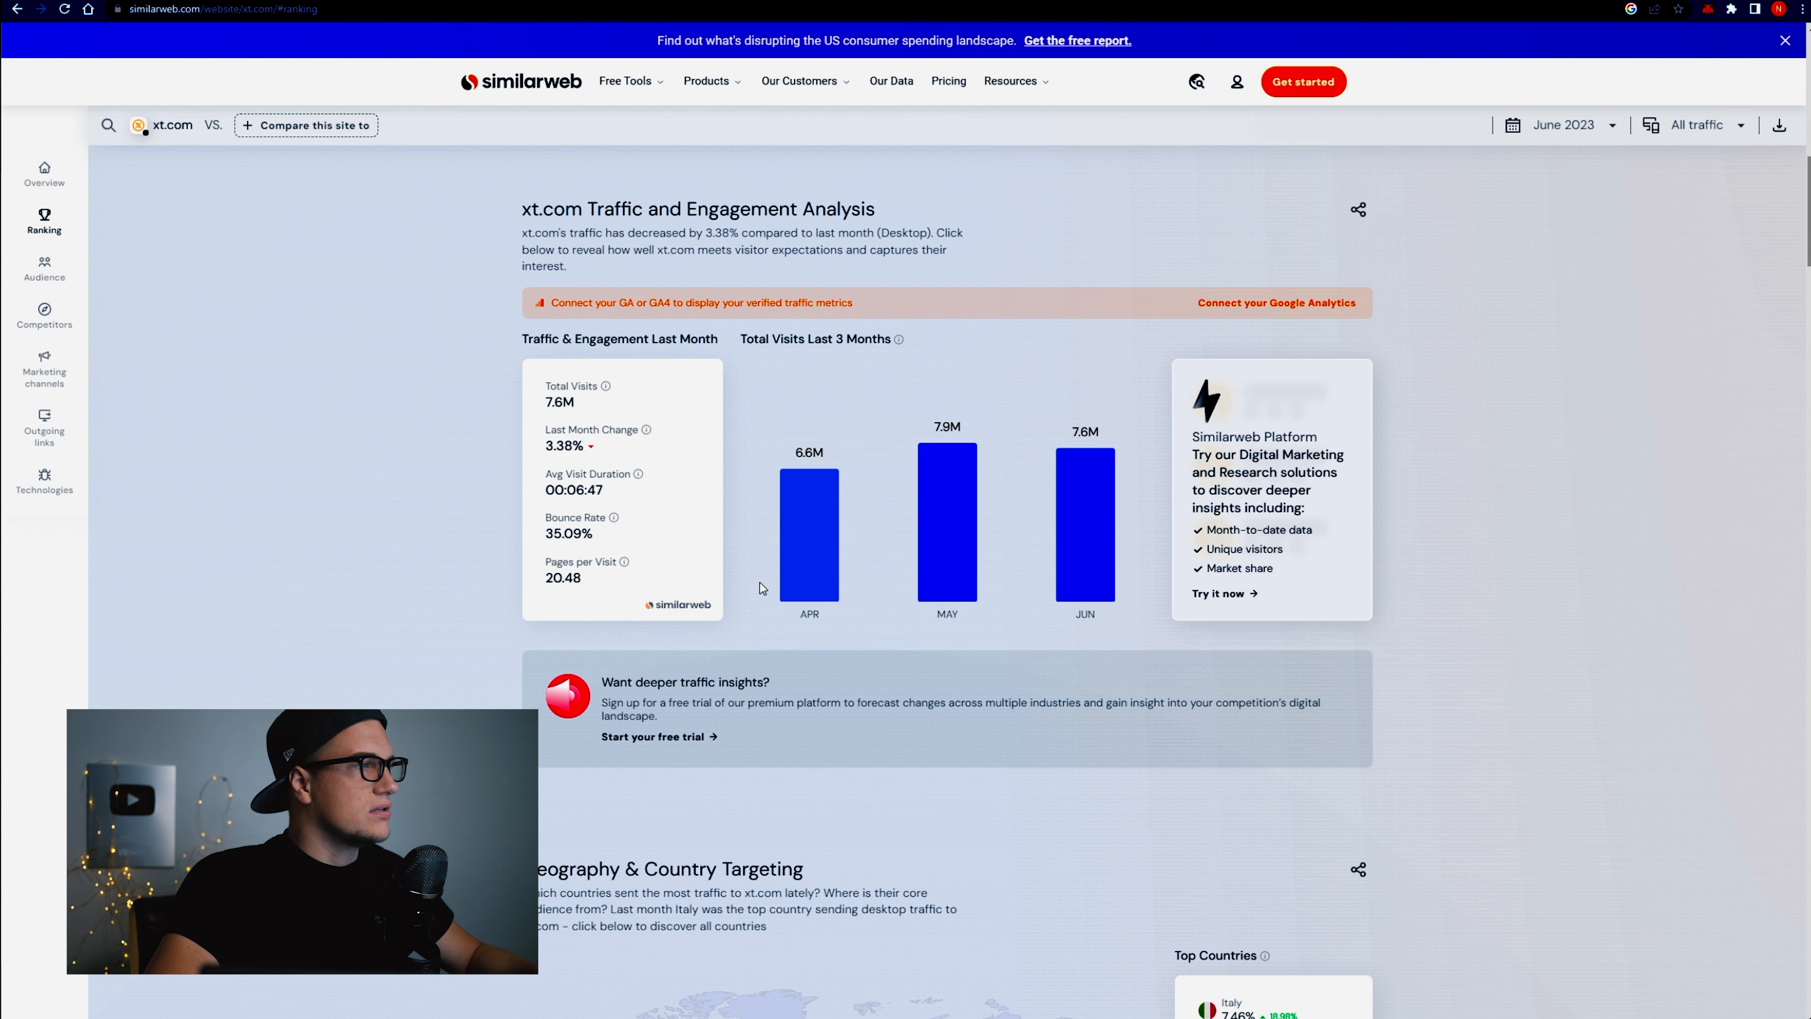
{"action": "mouse_move", "coordinate": [761, 588]}
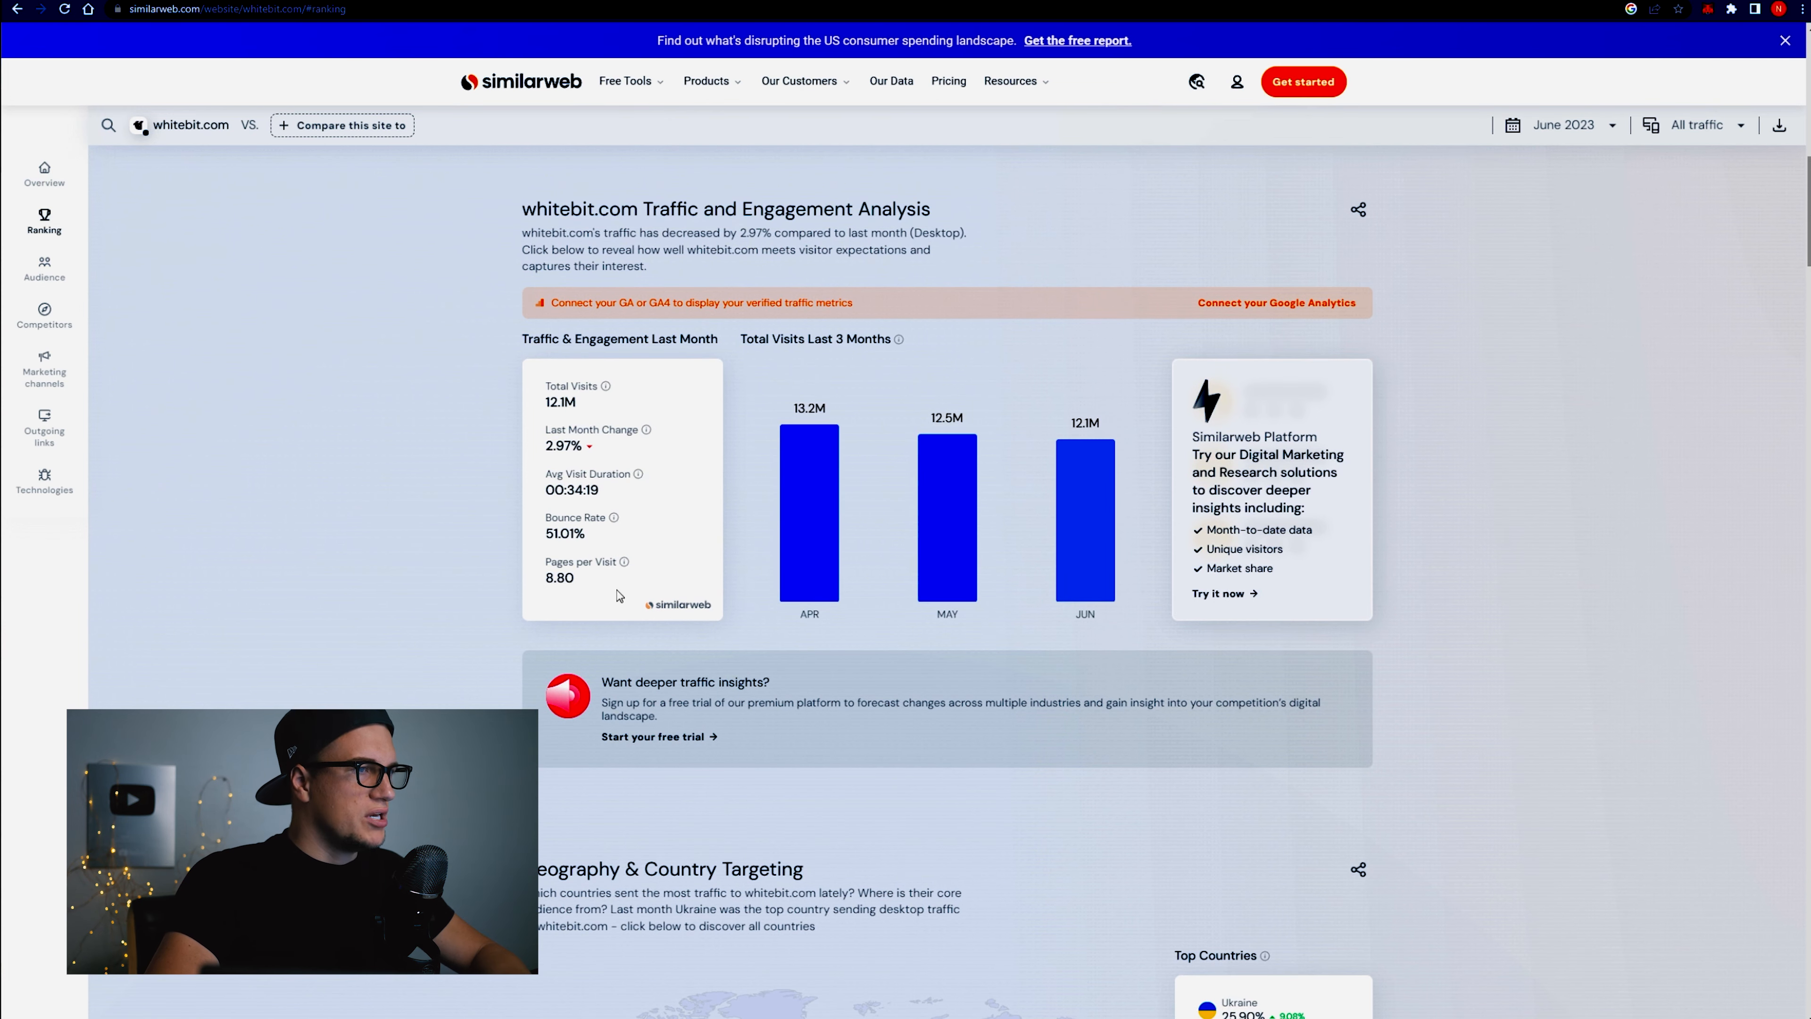
{"action": "scroll", "scroll_direction": "down", "scroll_amount": 3}
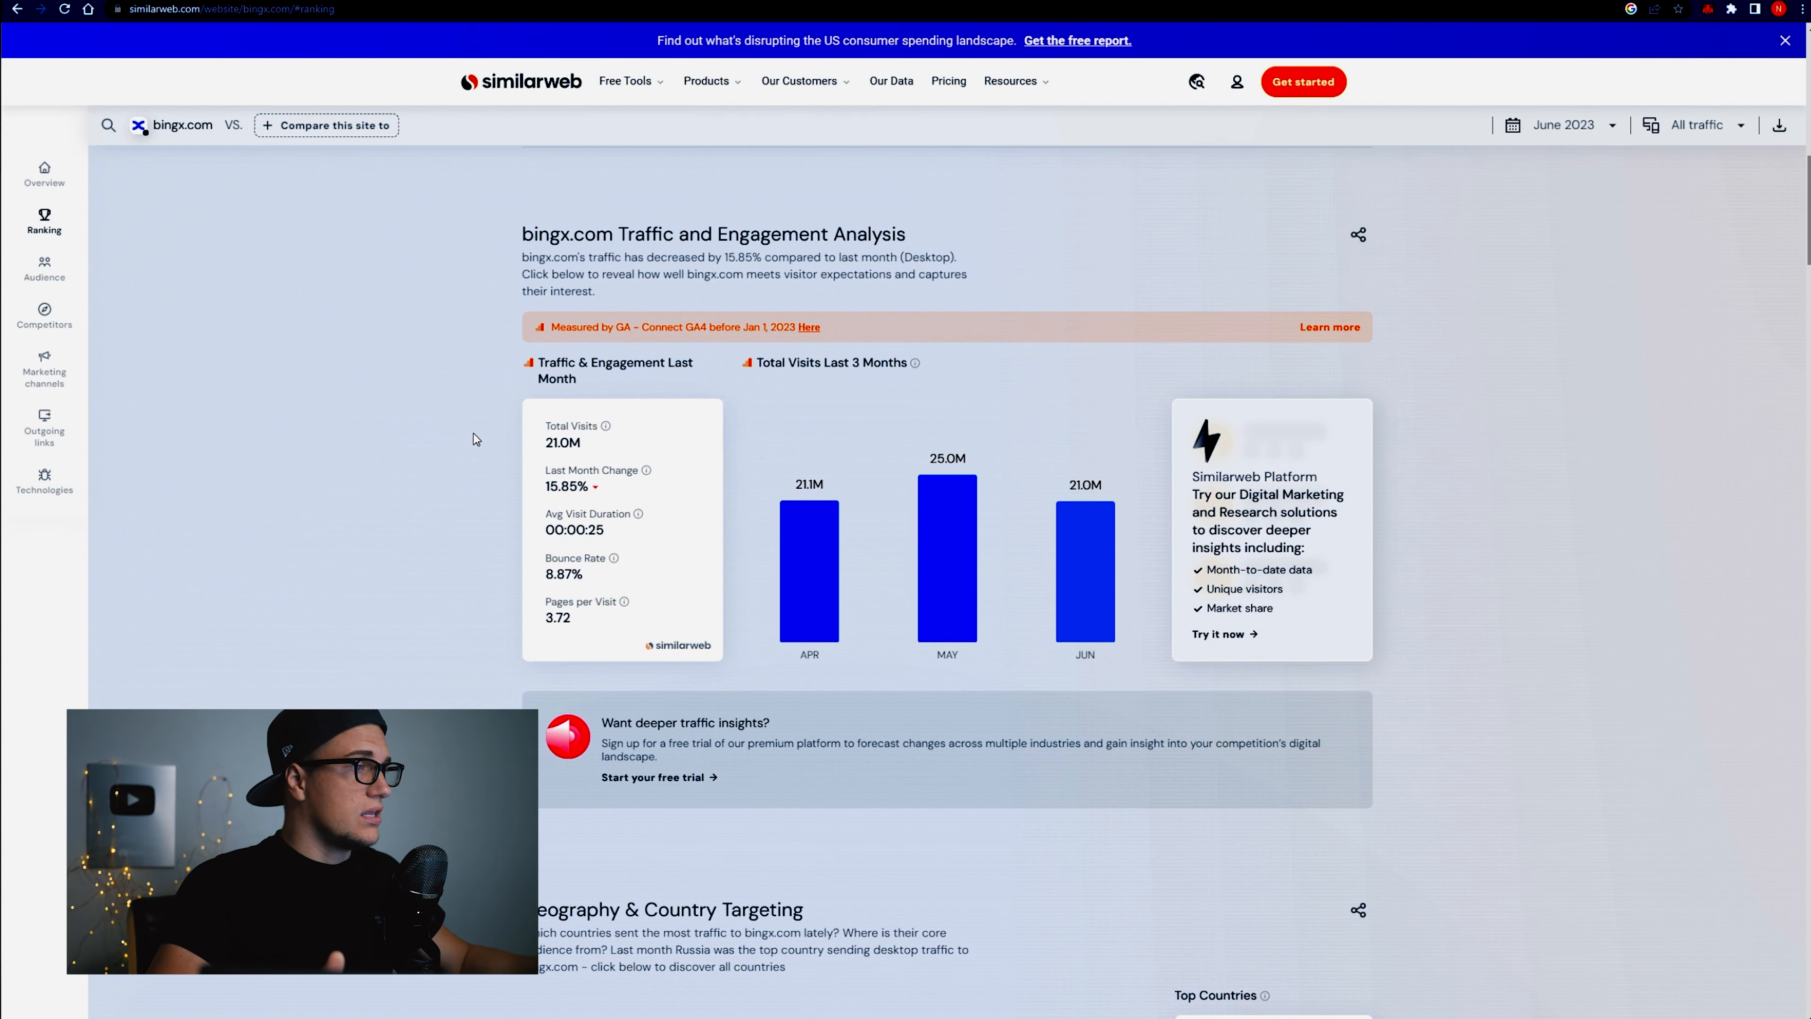
{"action": "mouse_move", "coordinate": [565, 514]}
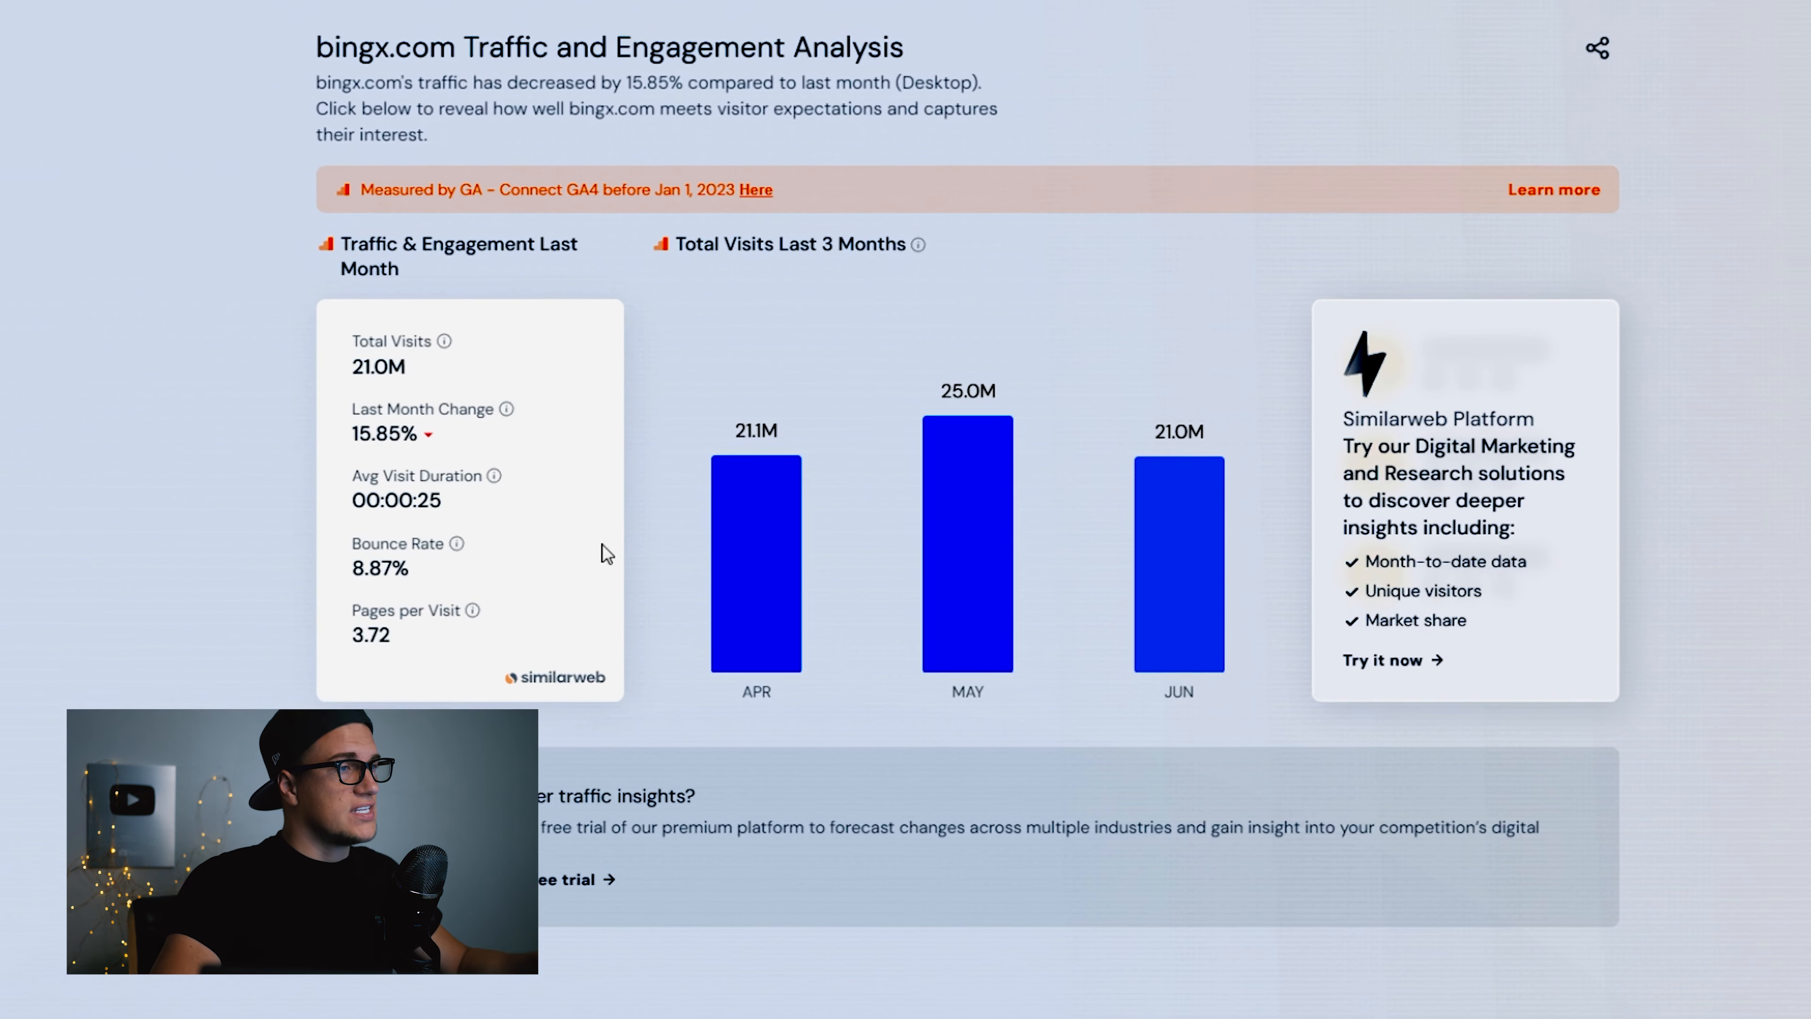
{"action": "scroll", "scroll_direction": "up", "scroll_amount": 3}
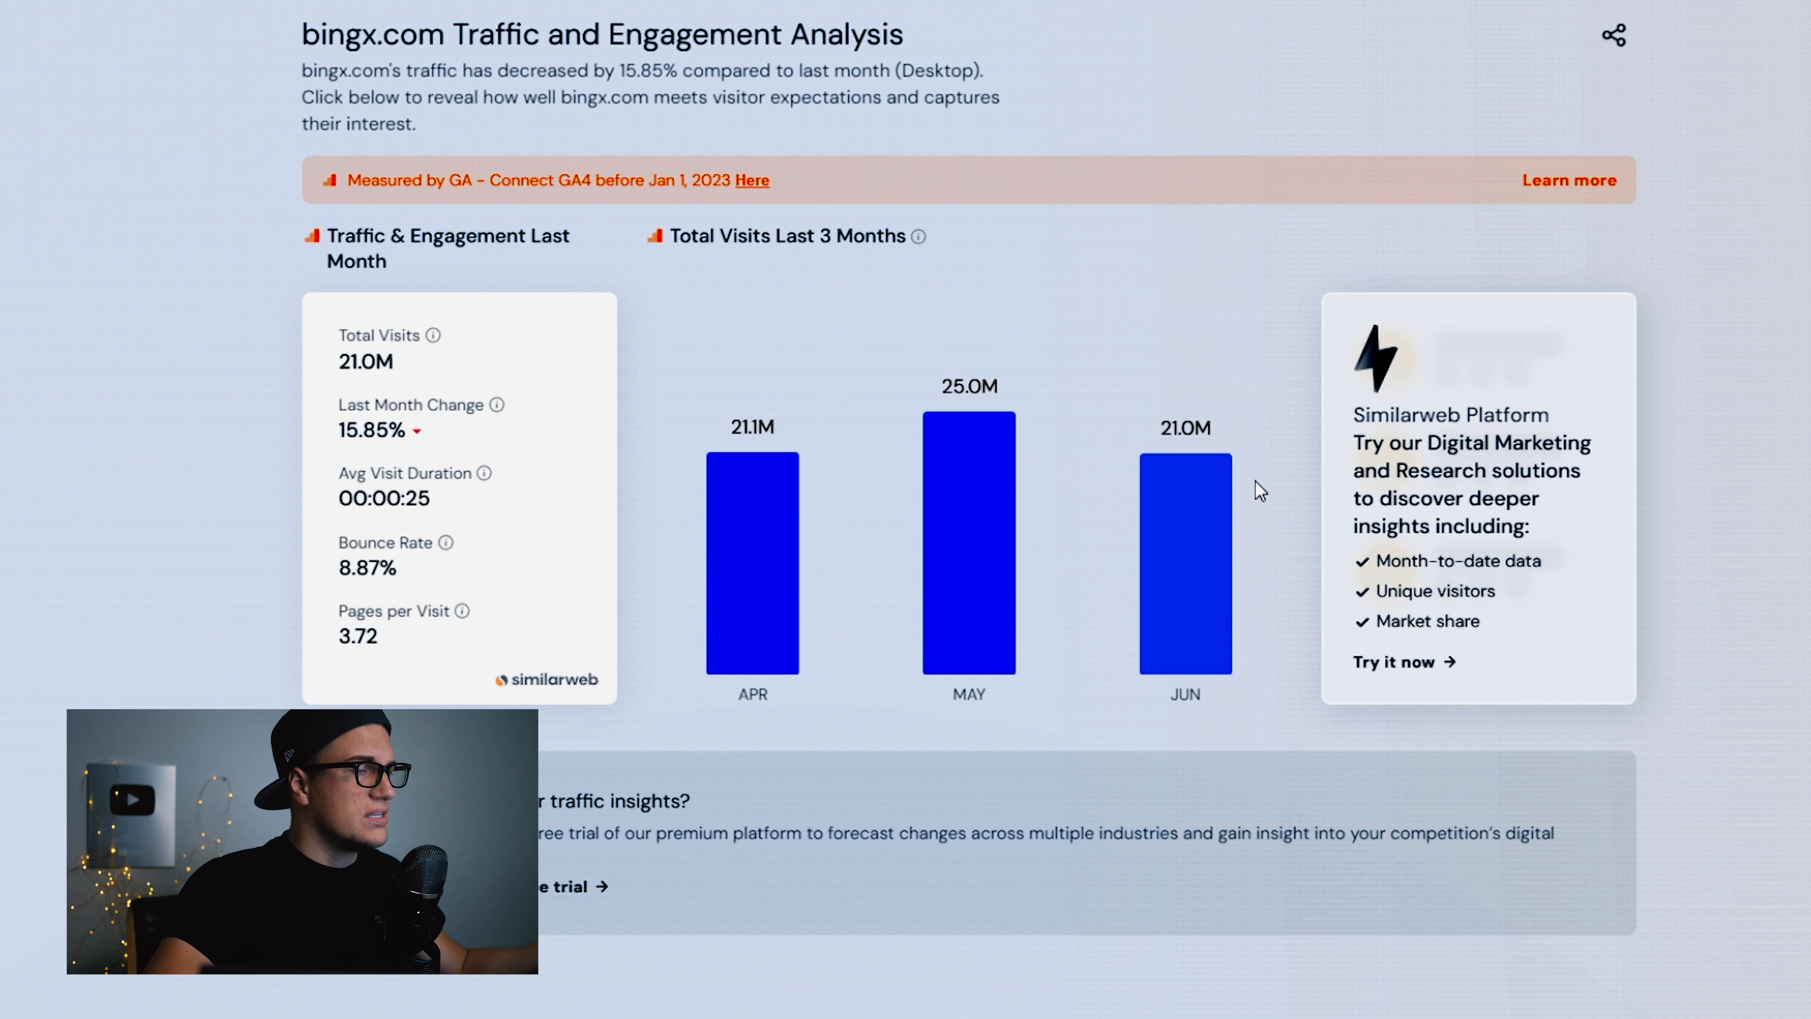
{"action": "mouse_move", "coordinate": [1176, 521]}
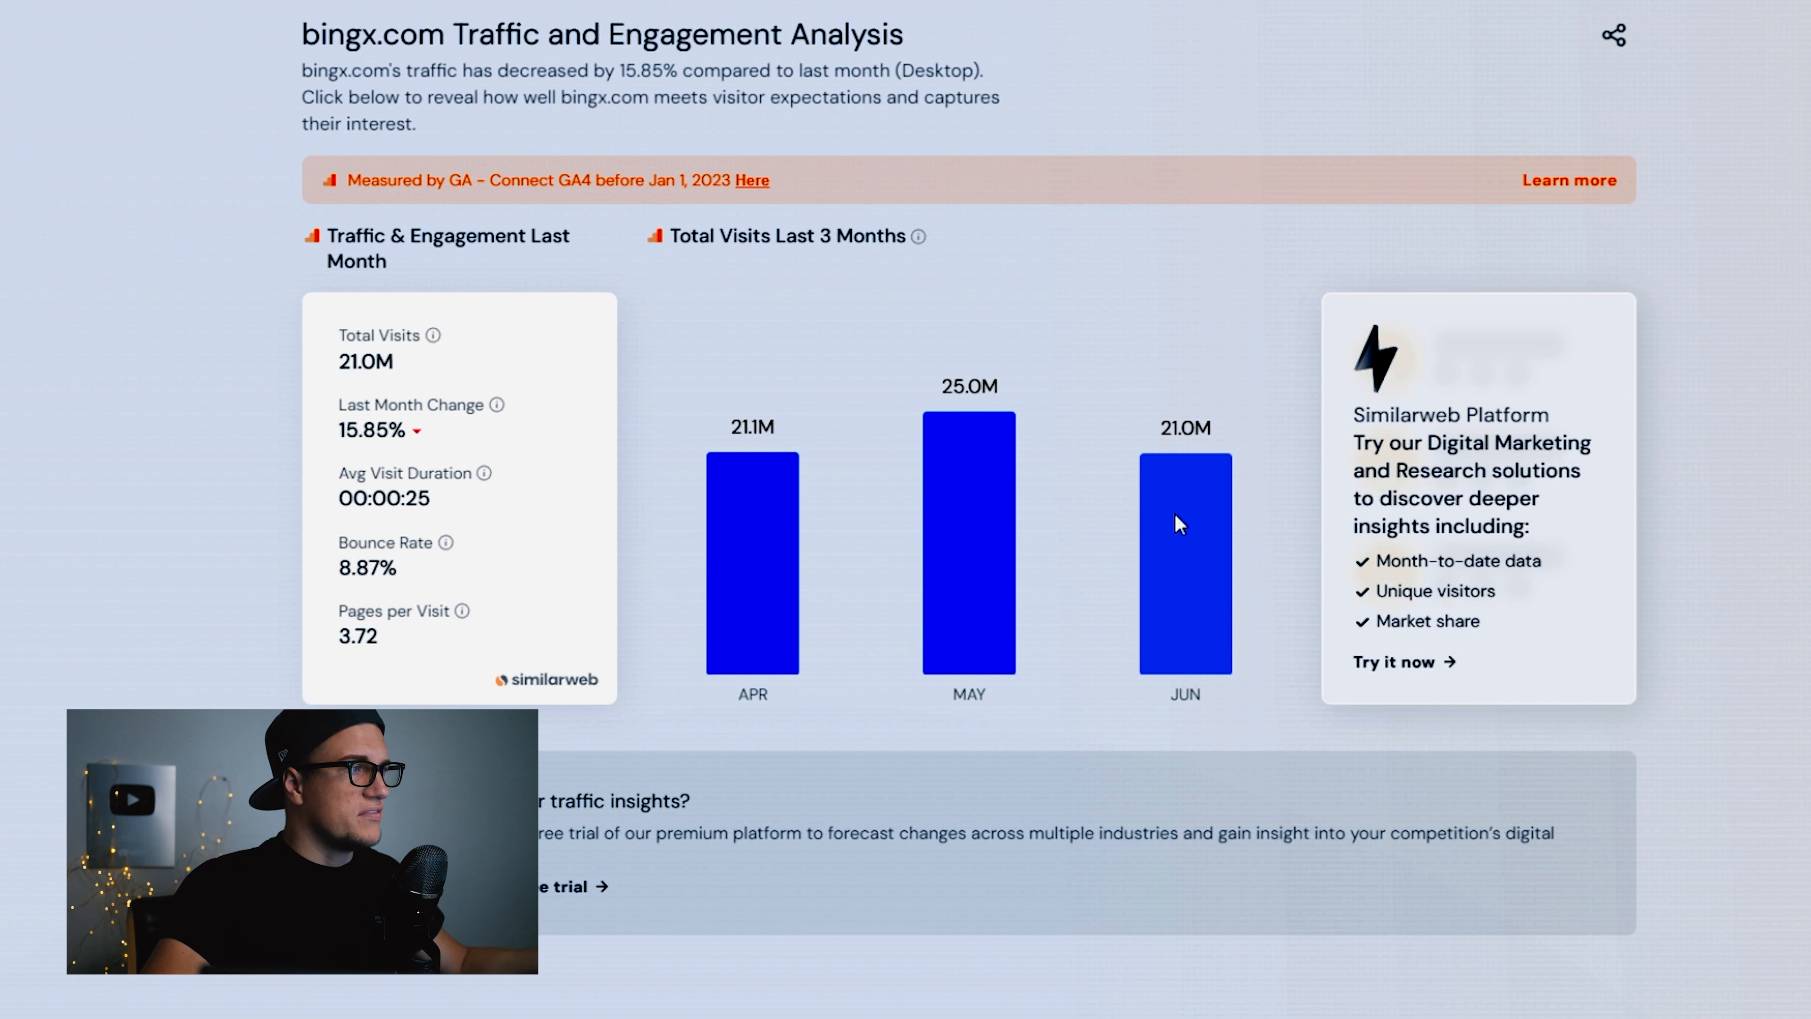
{"action": "mouse_move", "coordinate": [412, 485]}
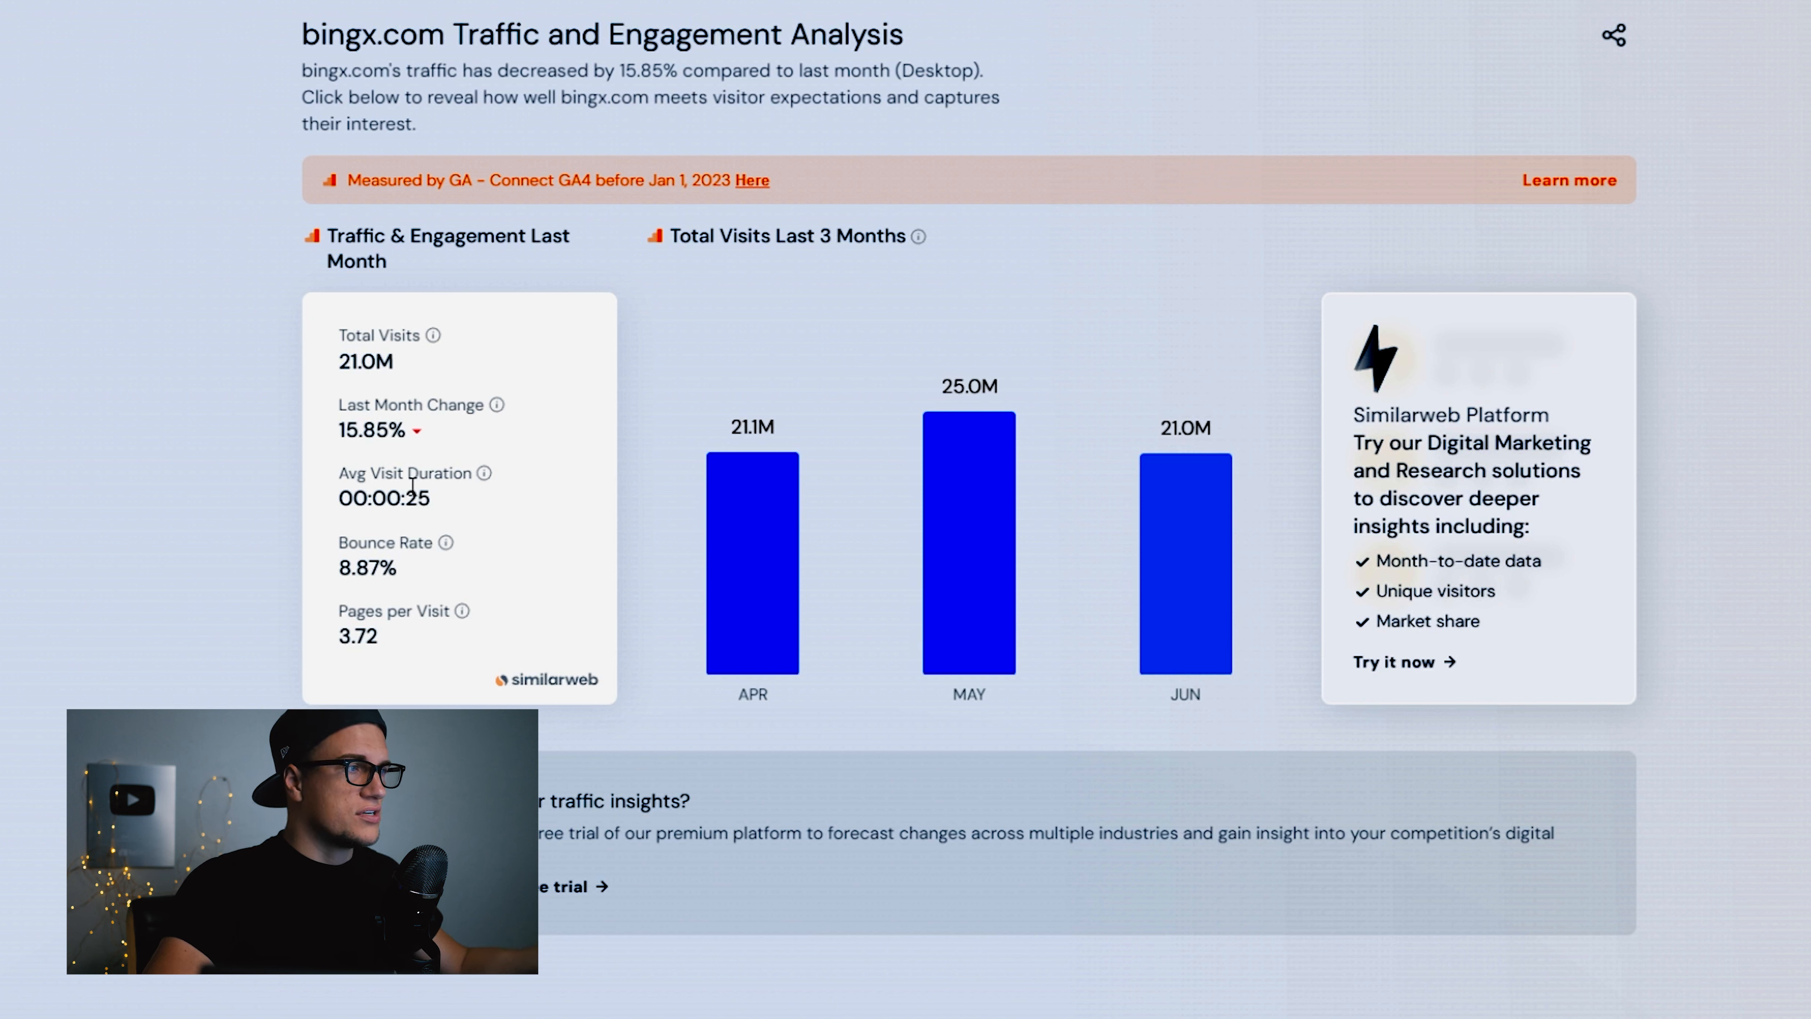